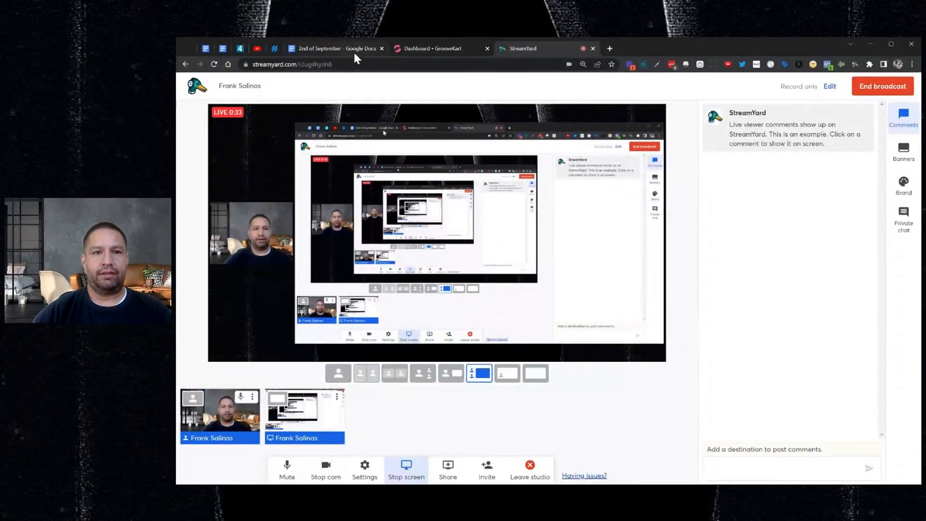
# View the GrooveKart September Updates notes, then return to the GrooveKart store dashboard.
pyautogui.click(335, 48)
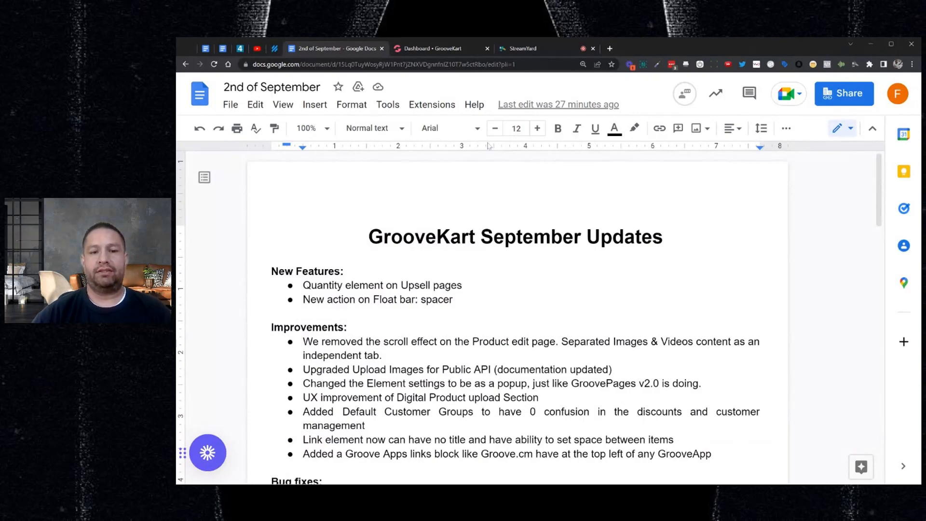
pyautogui.click(440, 48)
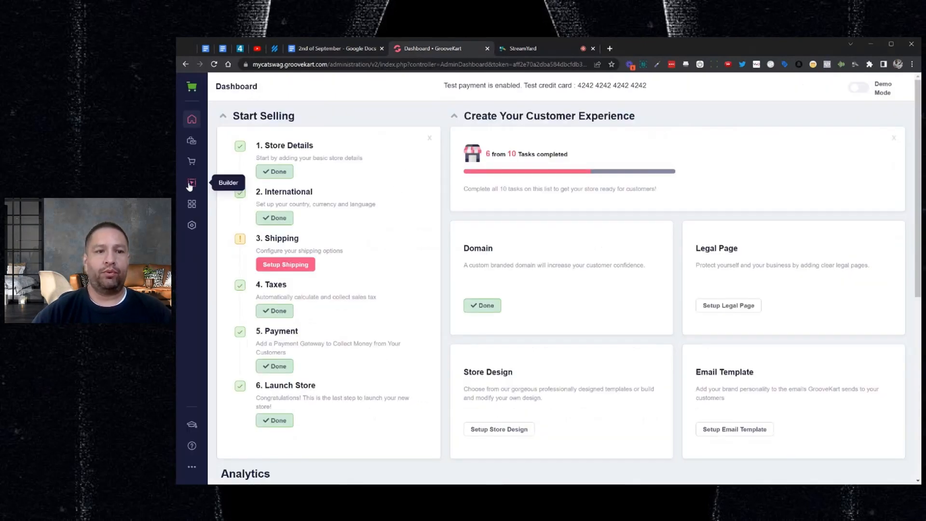
# Load the GroovePets Upsell Layout from Menu & Pages > Upsell and scroll to its order section.
pyautogui.click(191, 182)
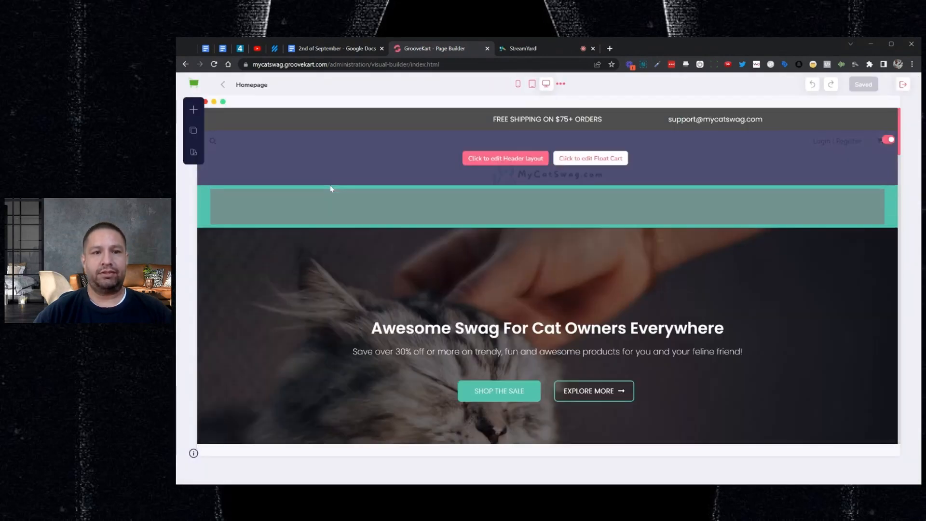
pyautogui.click(193, 130)
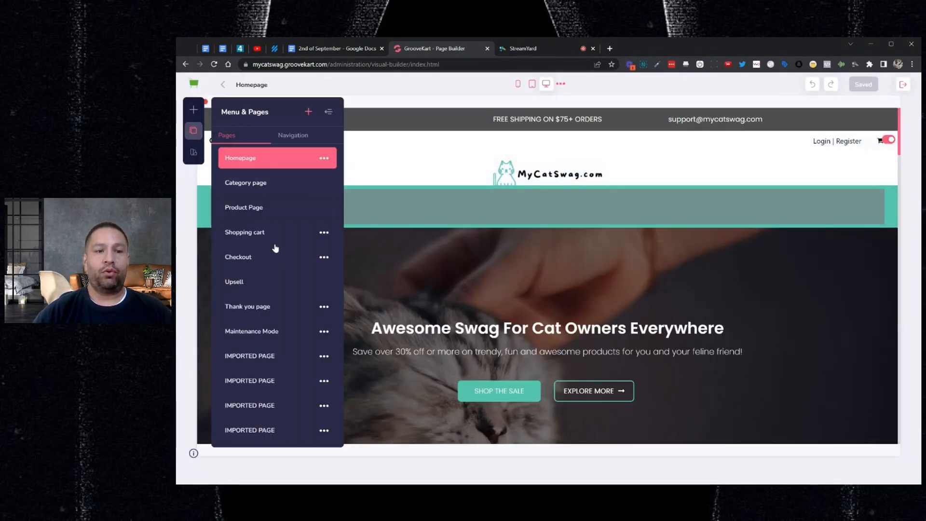
pyautogui.click(234, 281)
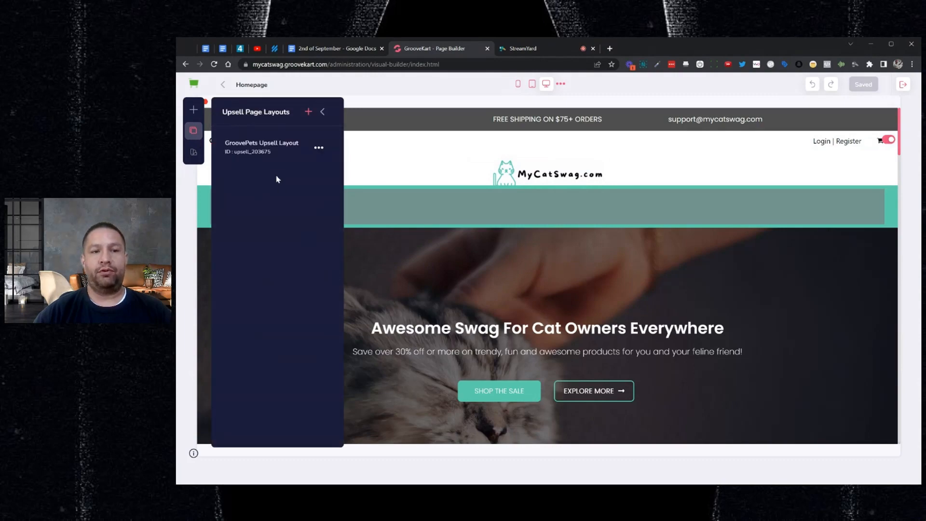
pyautogui.click(262, 146)
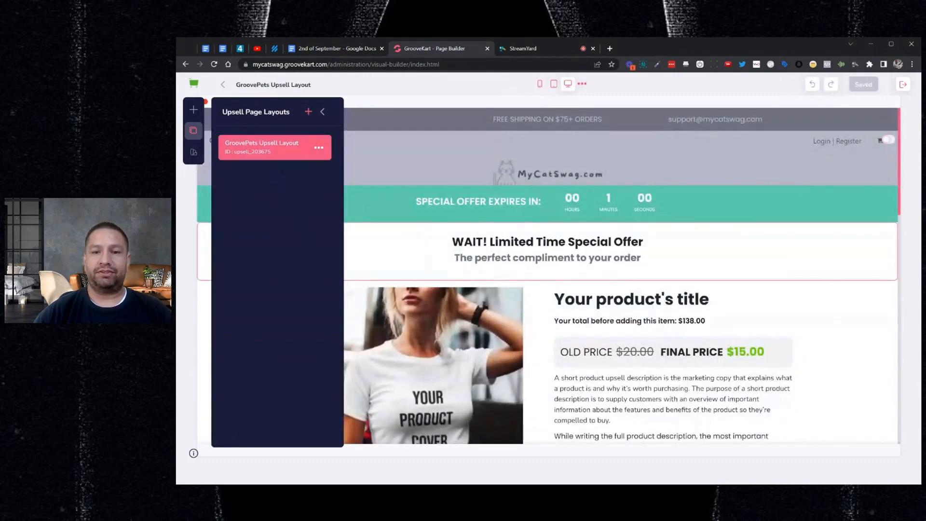
pyautogui.scroll(-3)
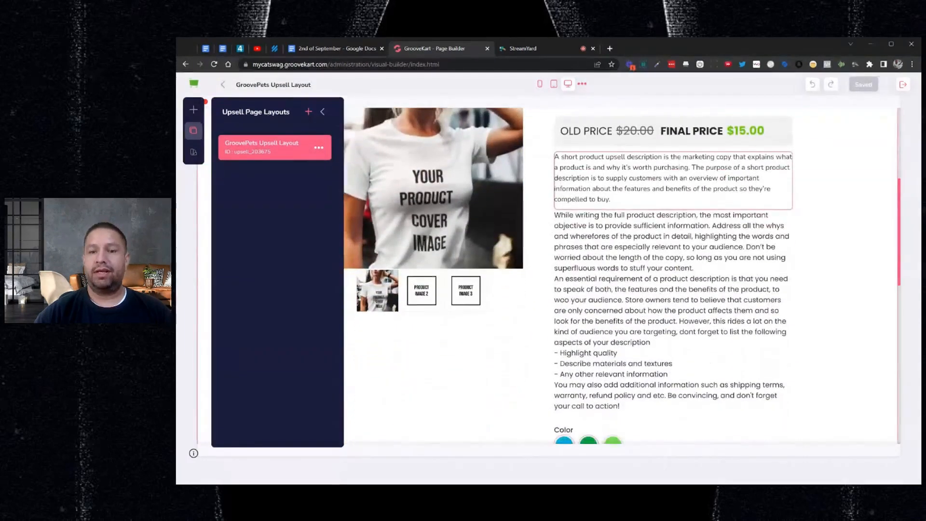
pyautogui.scroll(-3)
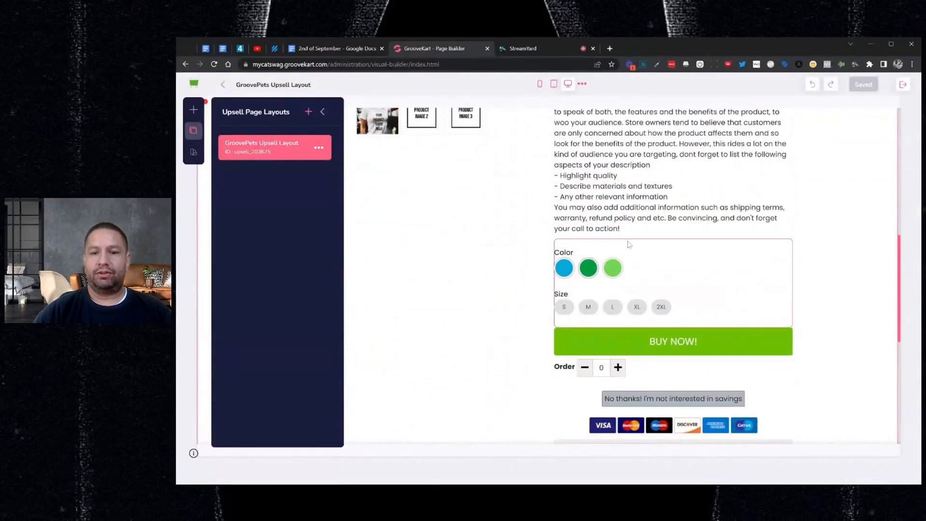
pyautogui.scroll(-3)
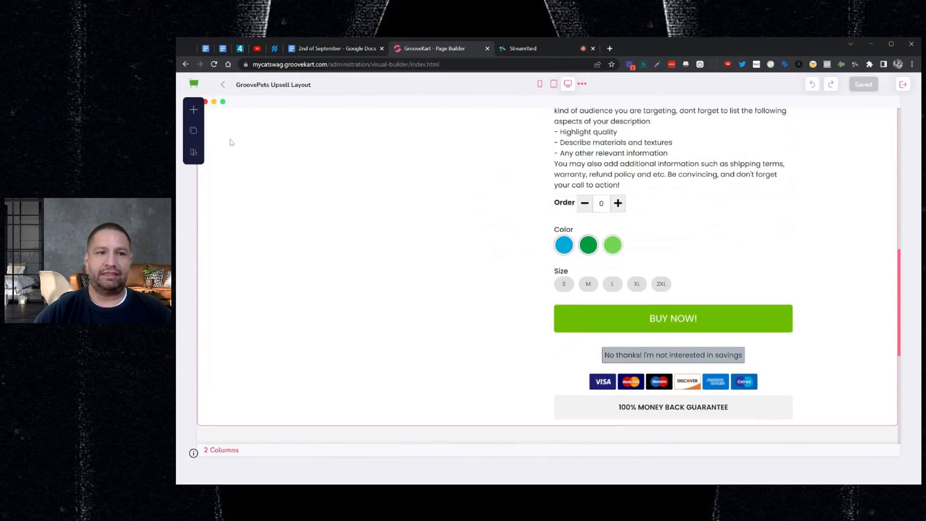
# Move the Order quantity selector below the Size options, just above the BUY NOW! button.
pyautogui.click(708, 203)
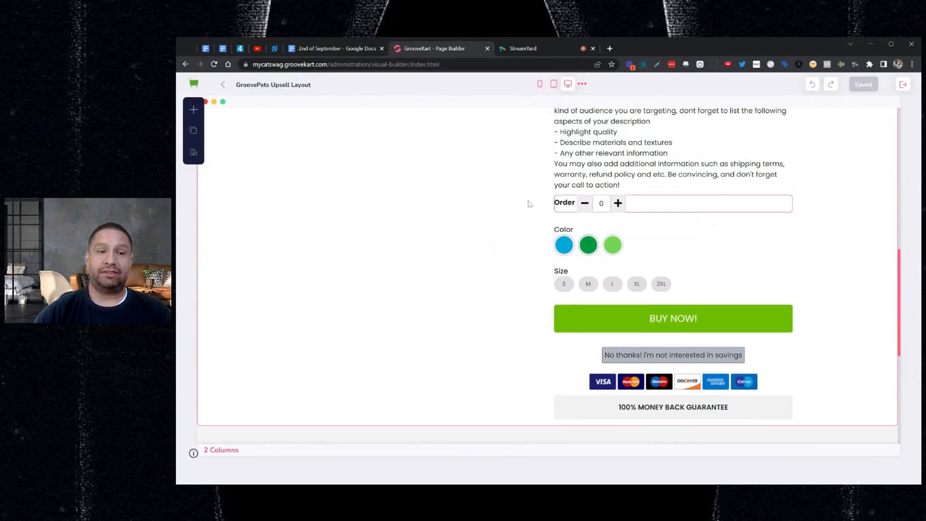
pyautogui.click(193, 110)
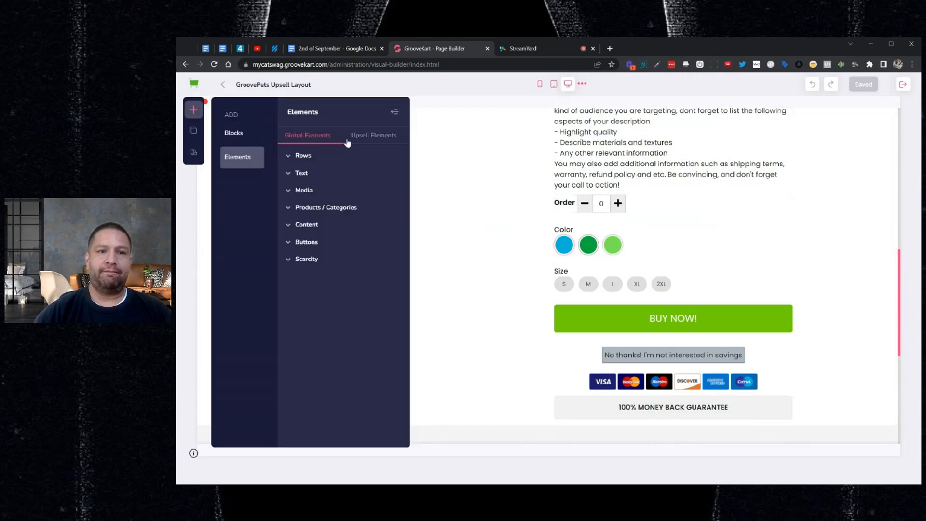
pyautogui.click(373, 135)
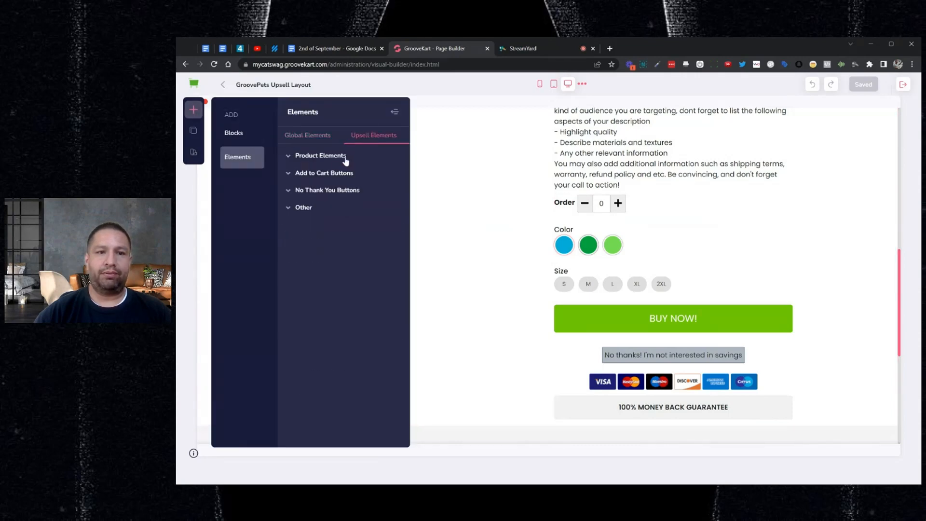
pyautogui.click(320, 155)
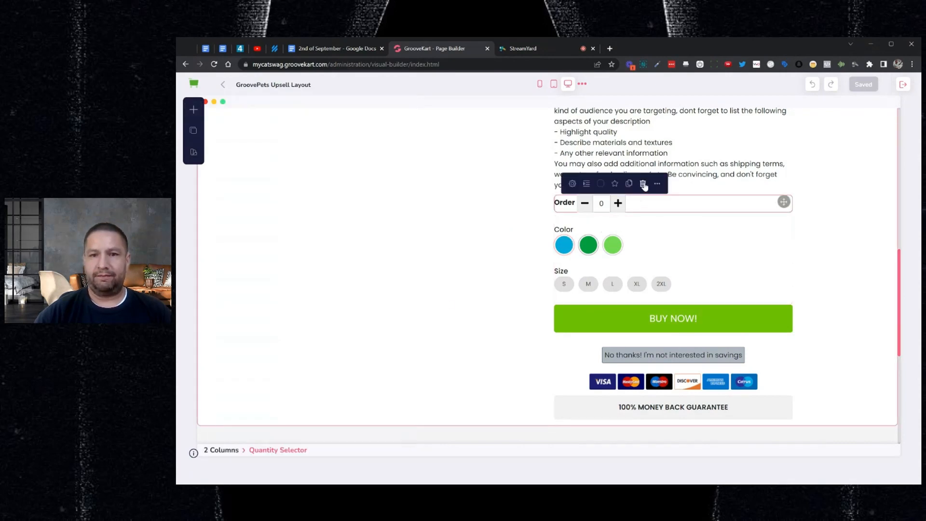
pyautogui.click(193, 109)
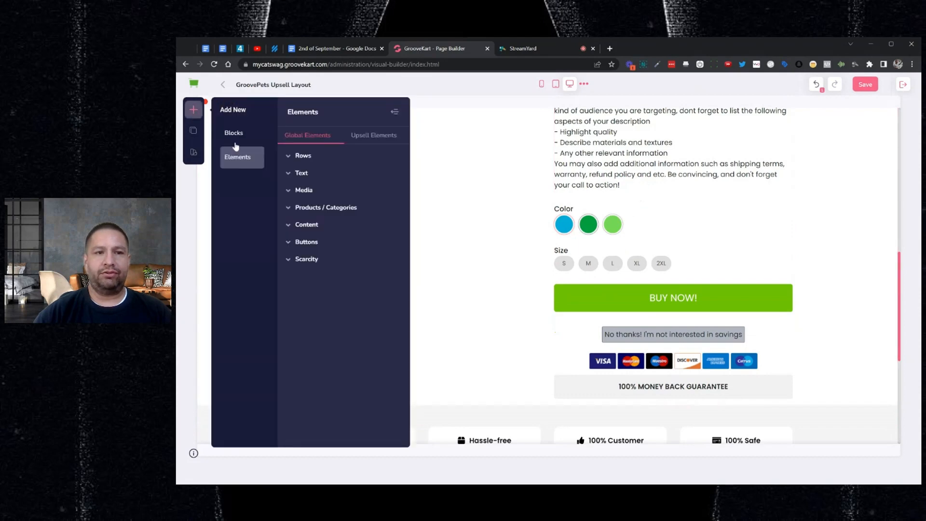
pyautogui.click(373, 135)
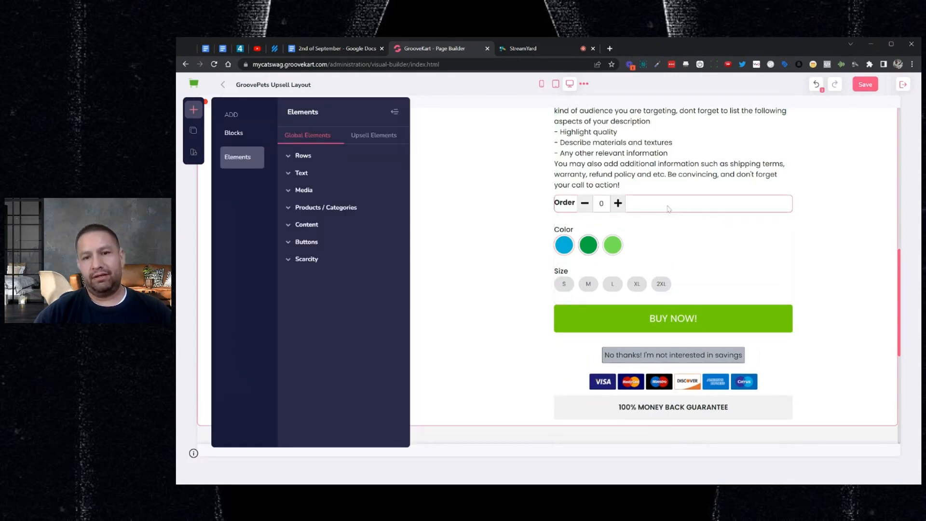
pyautogui.click(193, 109)
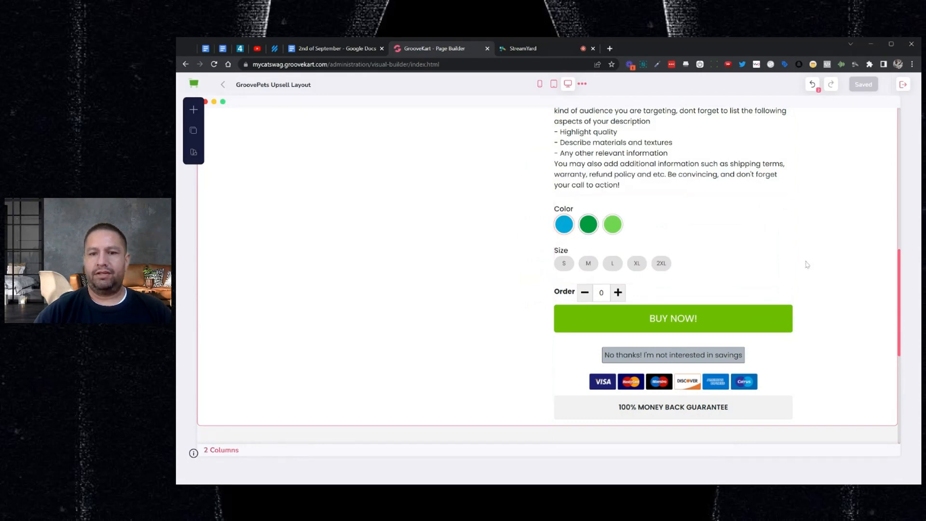
pyautogui.moveTo(806, 263)
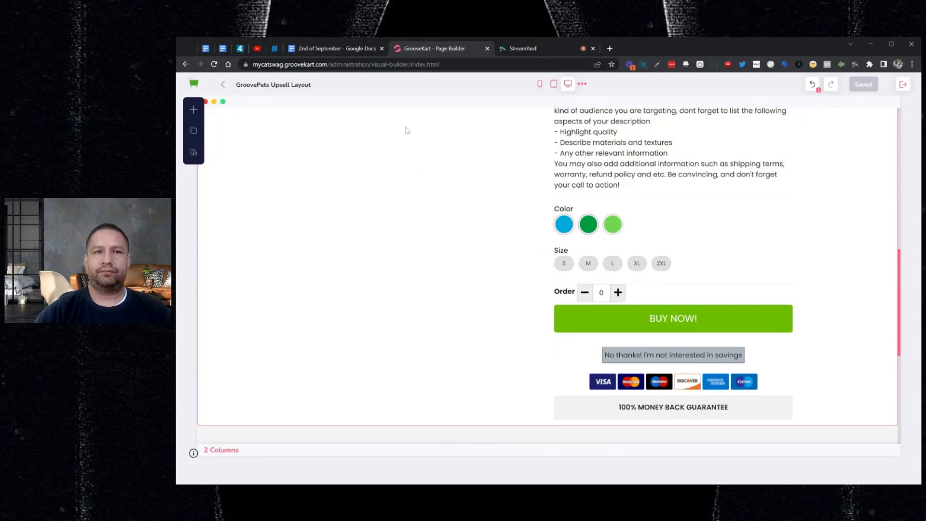
# Recheck the release notes, adjust the Product's Pictures element, and save the upsell layout.
pyautogui.click(335, 48)
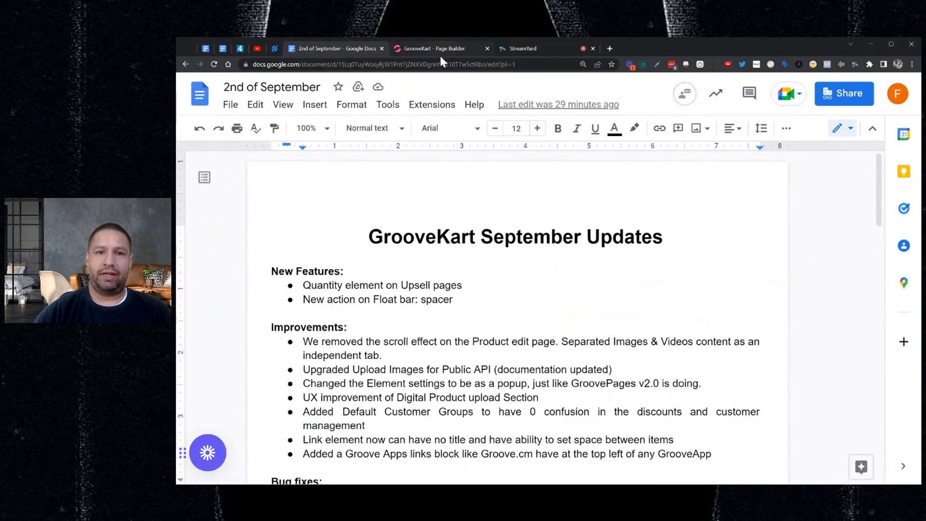
pyautogui.click(435, 49)
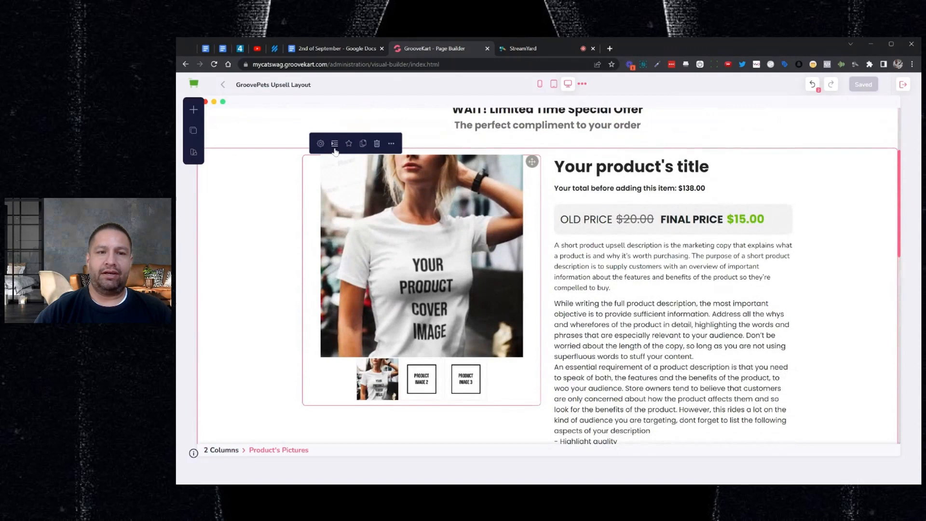
pyautogui.click(320, 143)
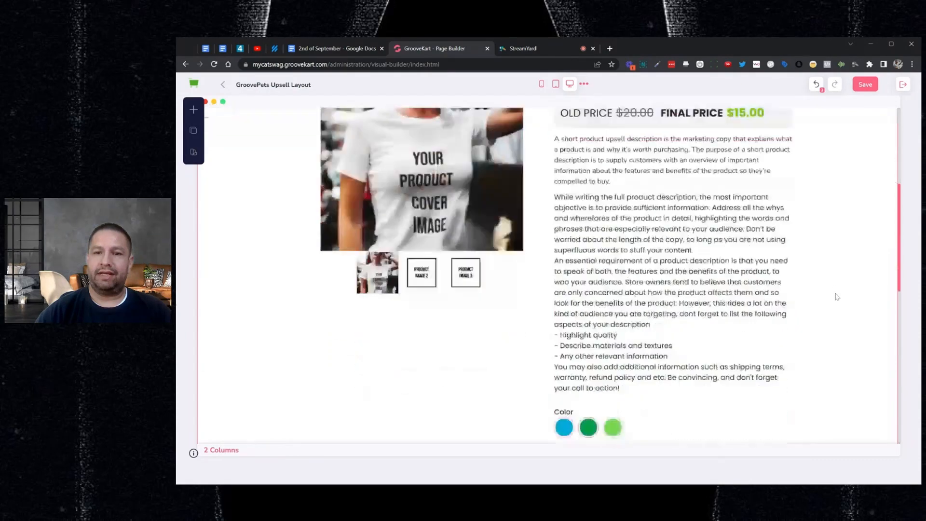
pyautogui.scroll(-3)
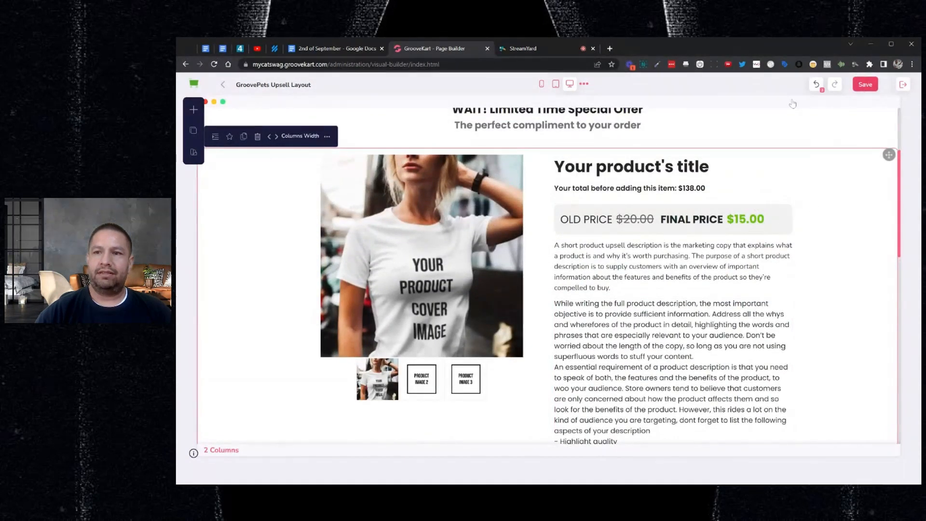
pyautogui.click(864, 84)
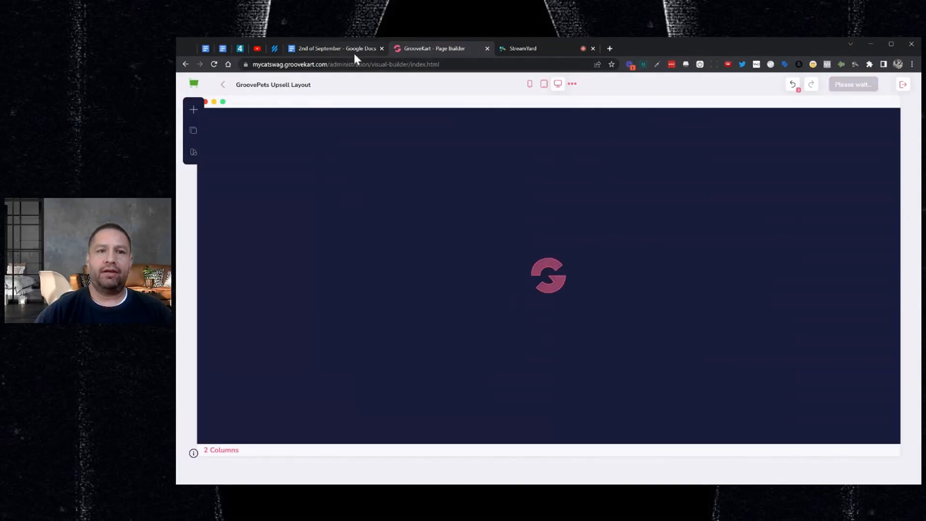
# Return to the September Updates notes showing the Improvements and Bug fixes lists.
pyautogui.click(333, 48)
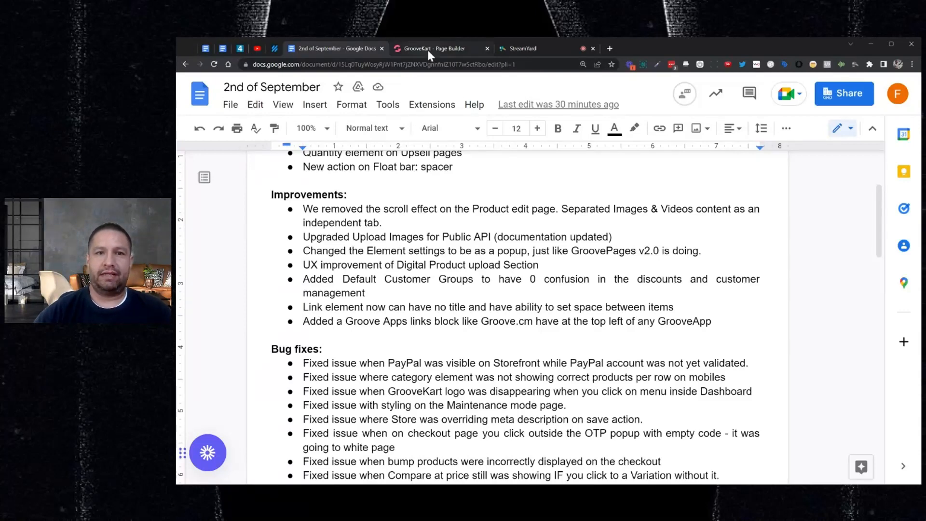
# Back in Page Builder, select the Product's Pictures element and open its settings.
pyautogui.click(436, 48)
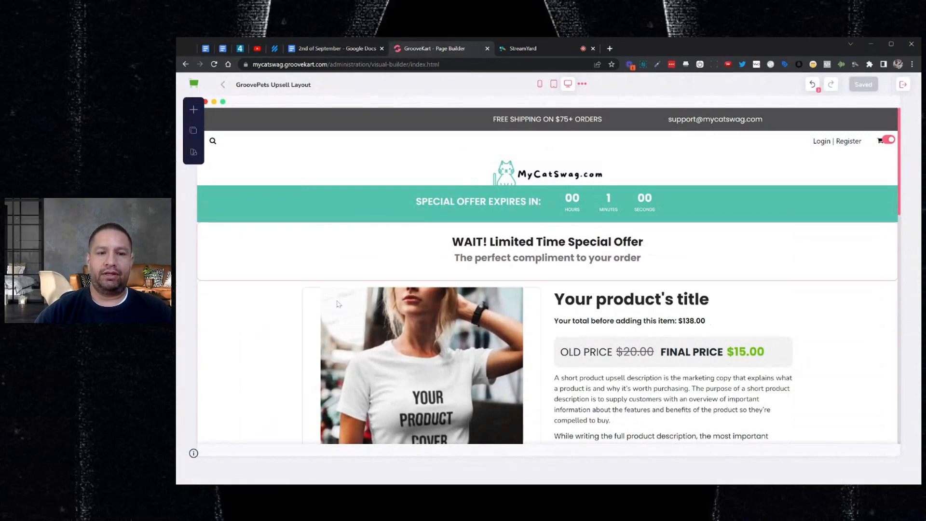
pyautogui.click(421, 365)
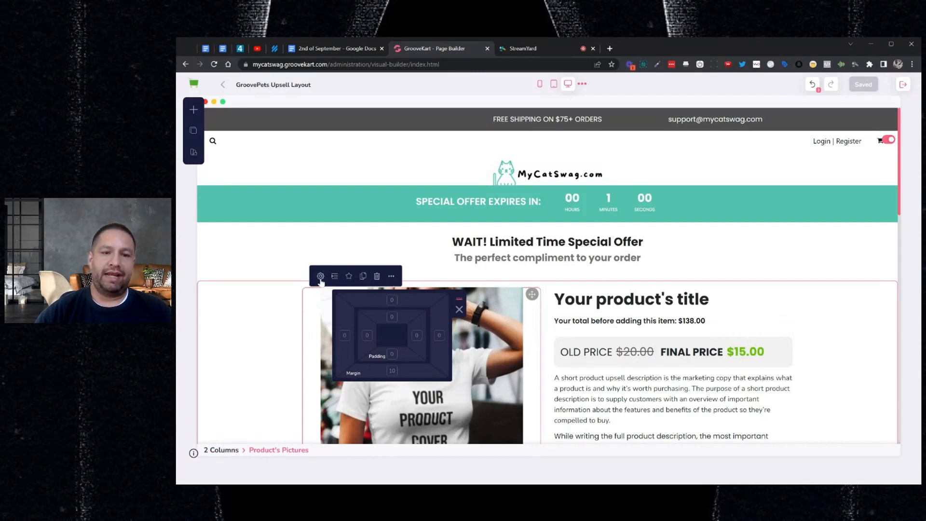
pyautogui.click(320, 276)
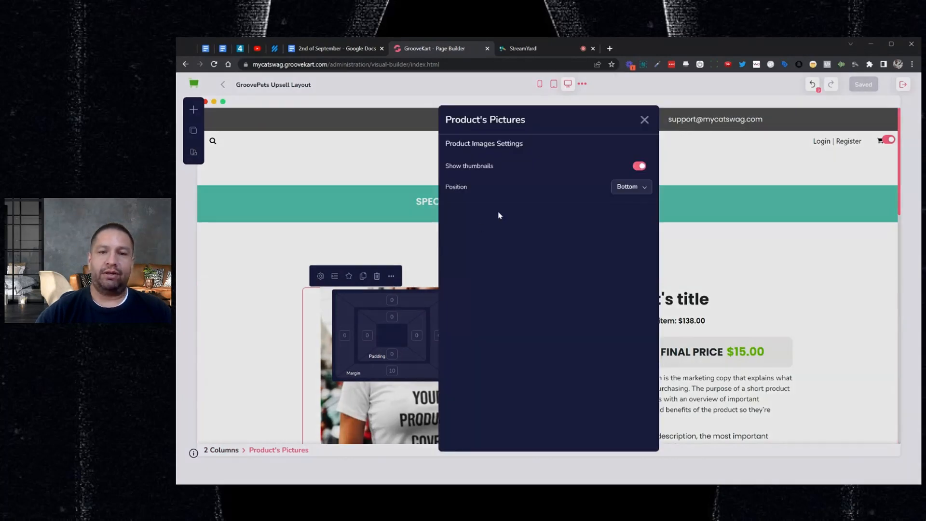
pyautogui.moveTo(543, 229)
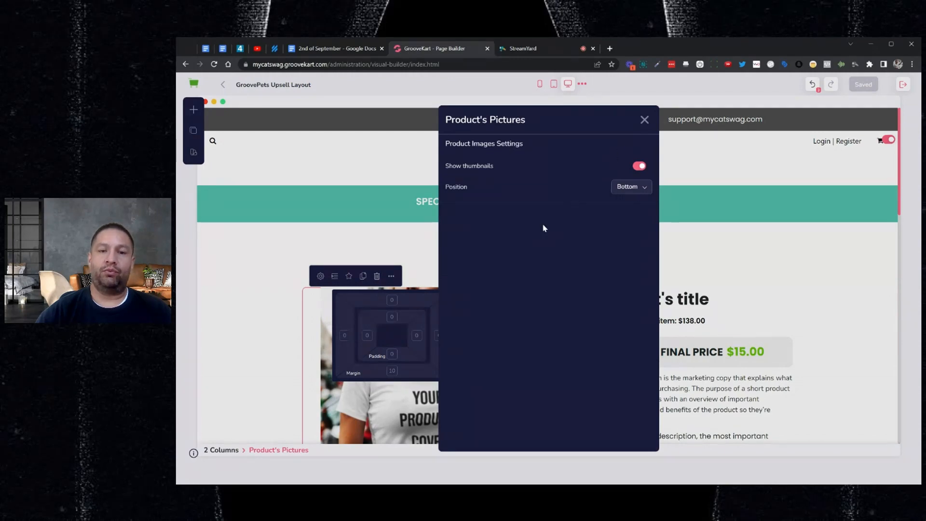
pyautogui.moveTo(511, 220)
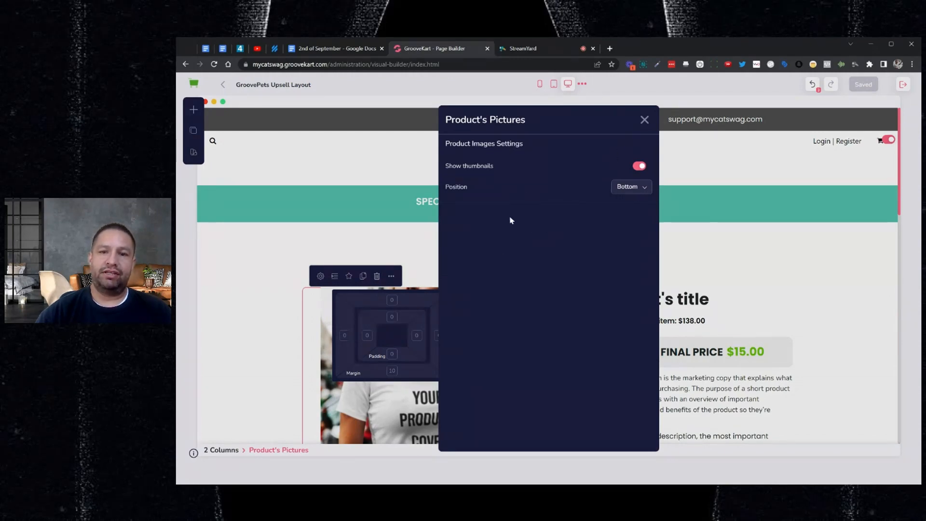
# Open the Homepage and inspect the cat photo image settings, then close them.
pyautogui.click(644, 119)
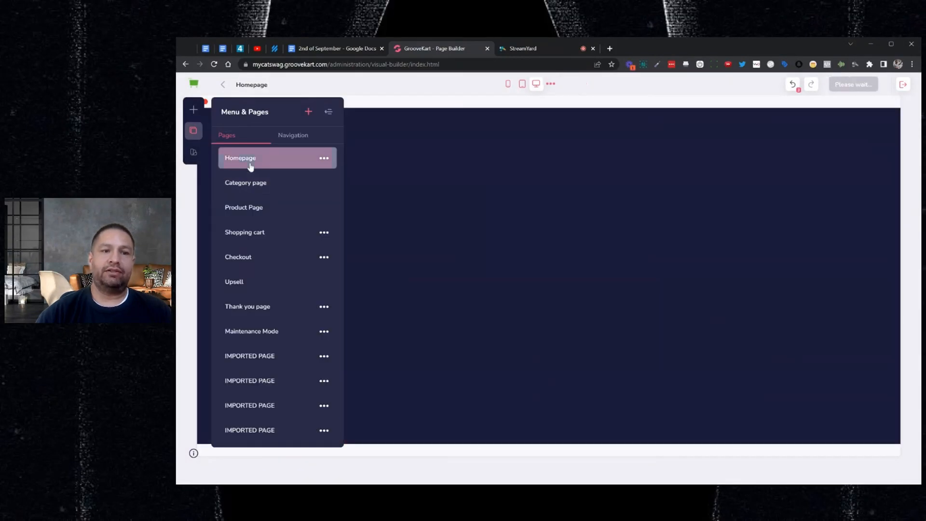
pyautogui.click(248, 157)
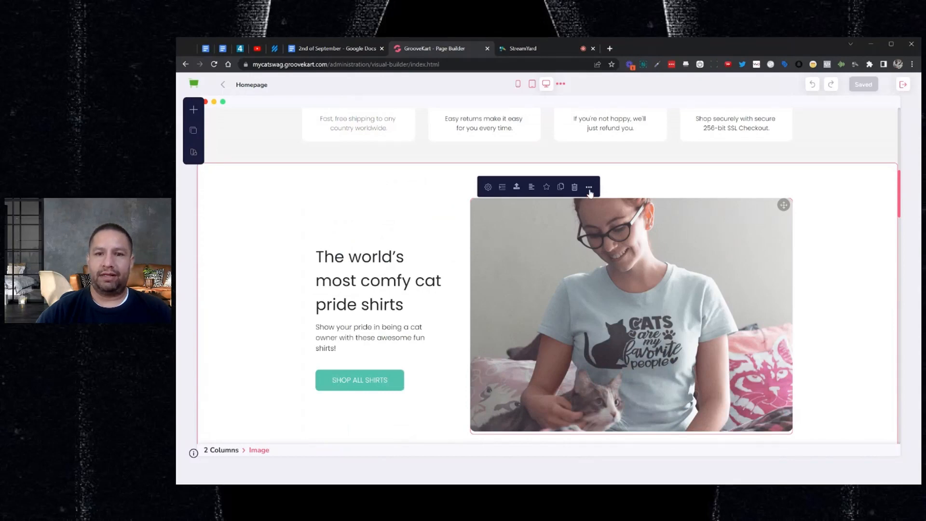
pyautogui.moveTo(487, 187)
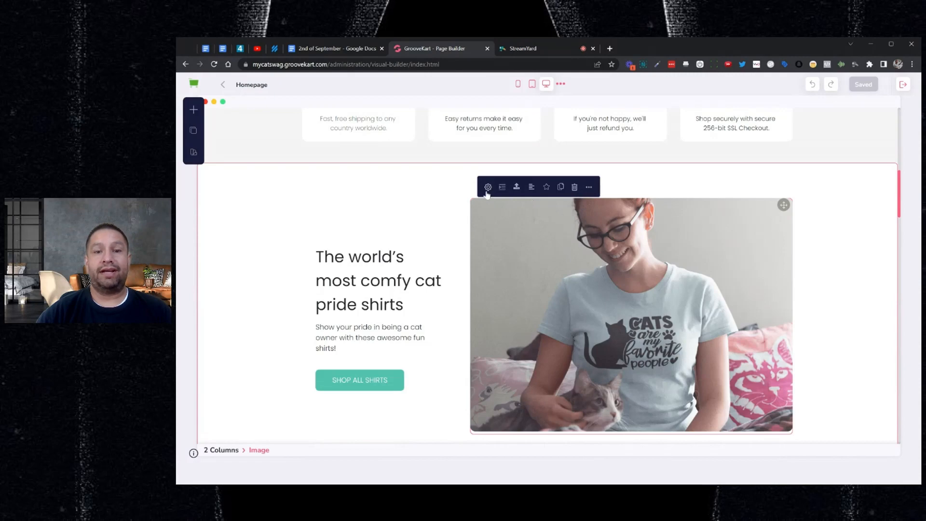
pyautogui.click(487, 186)
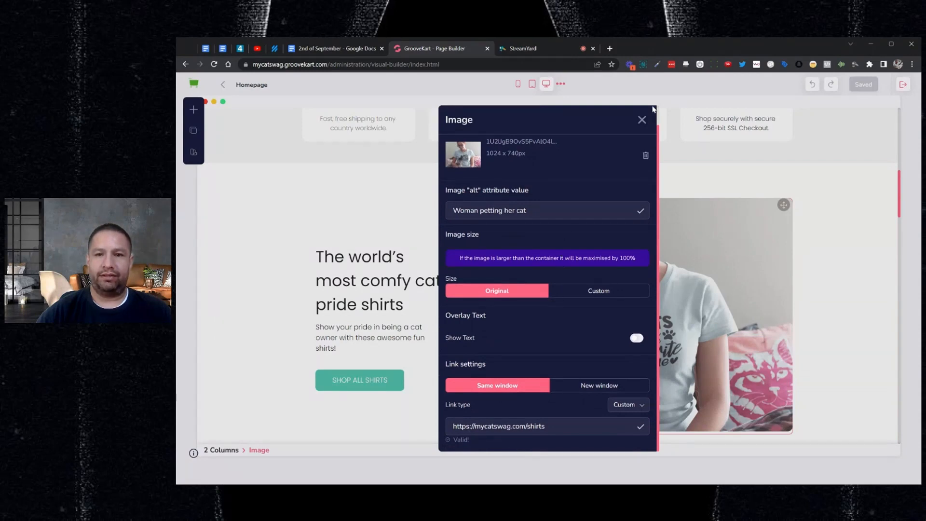
pyautogui.click(642, 119)
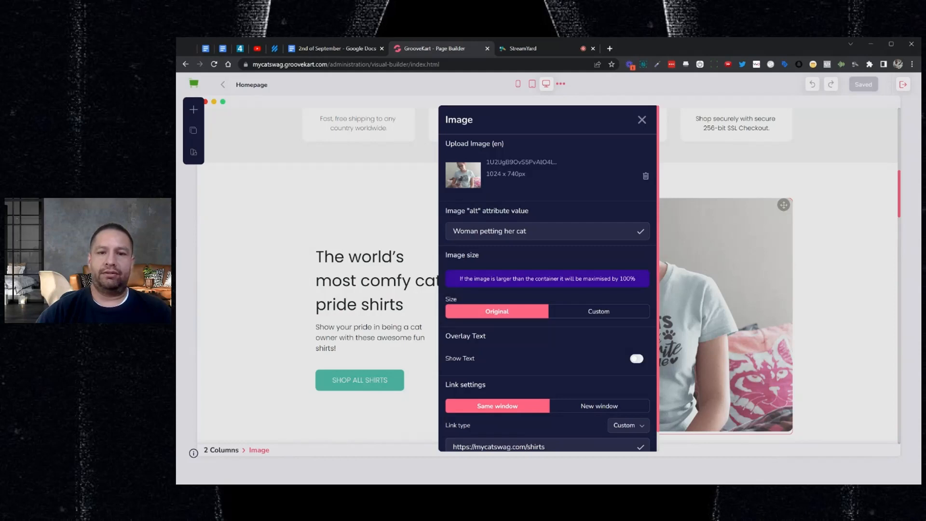
pyautogui.moveTo(634, 143)
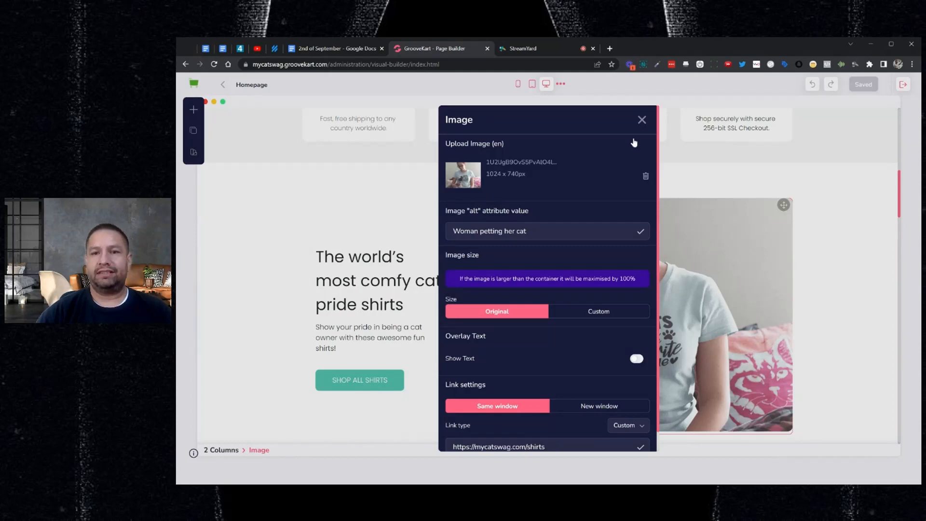
pyautogui.click(642, 119)
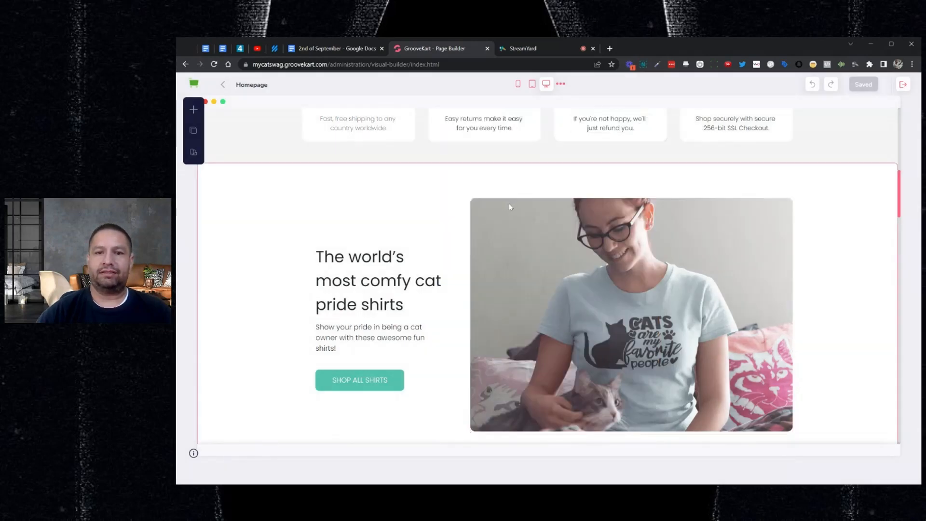
pyautogui.click(631, 313)
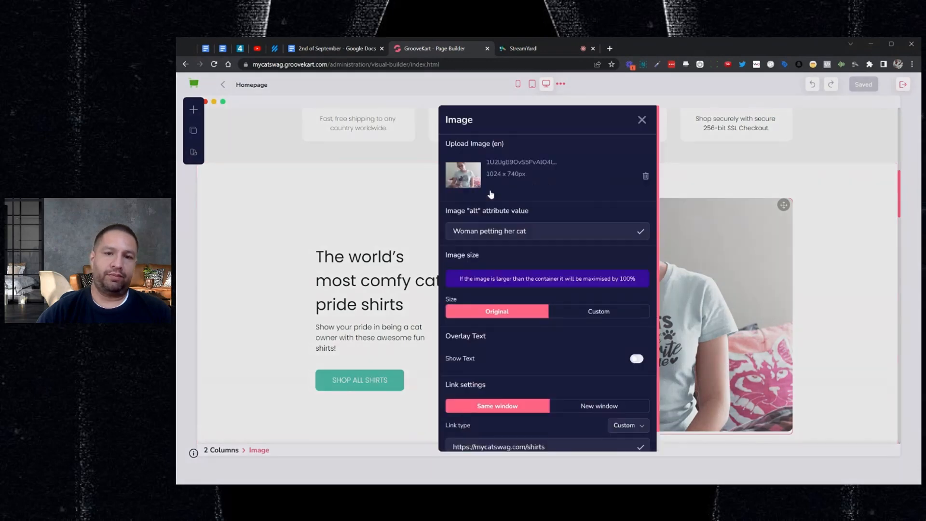
pyautogui.click(641, 119)
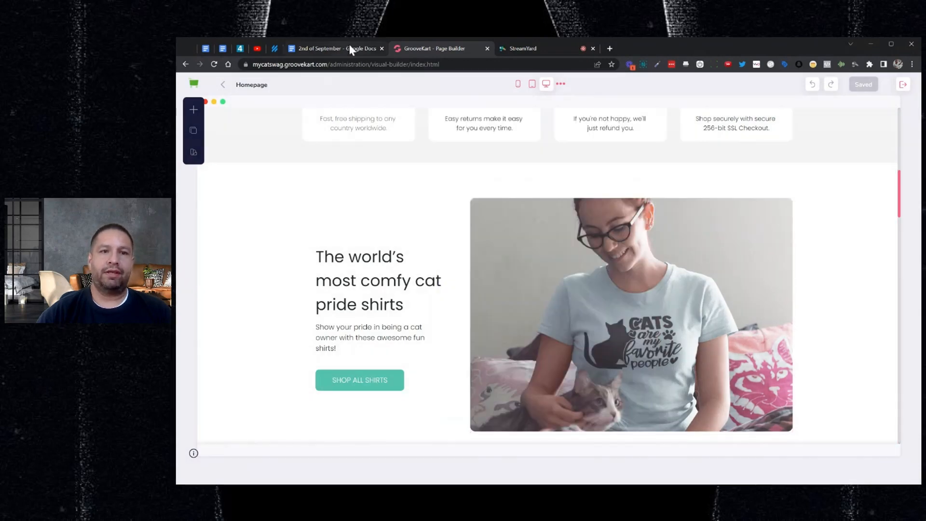
# Review the 2nd of September Improvements and Bug fixes in the release notes again.
pyautogui.click(333, 48)
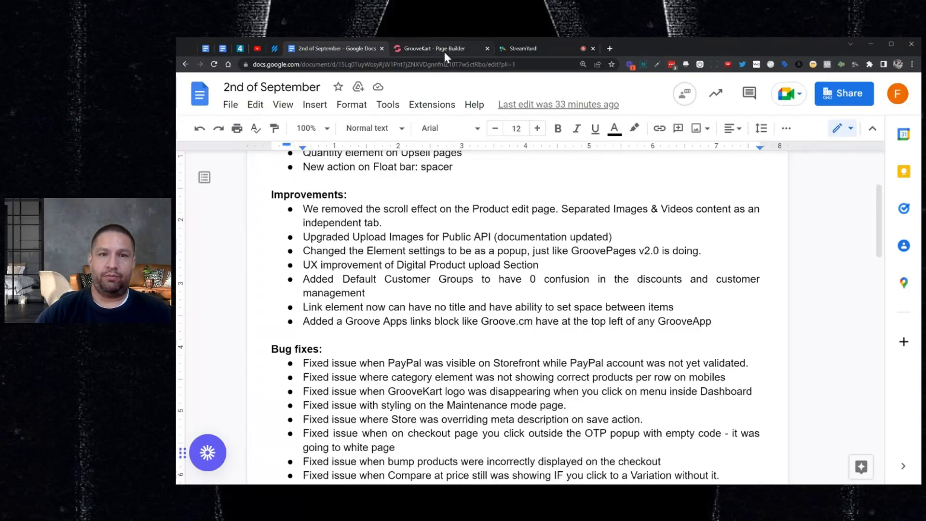
# Add a 'Click here' Link element from Elements > Content below the Homepage feature boxes.
pyautogui.click(436, 48)
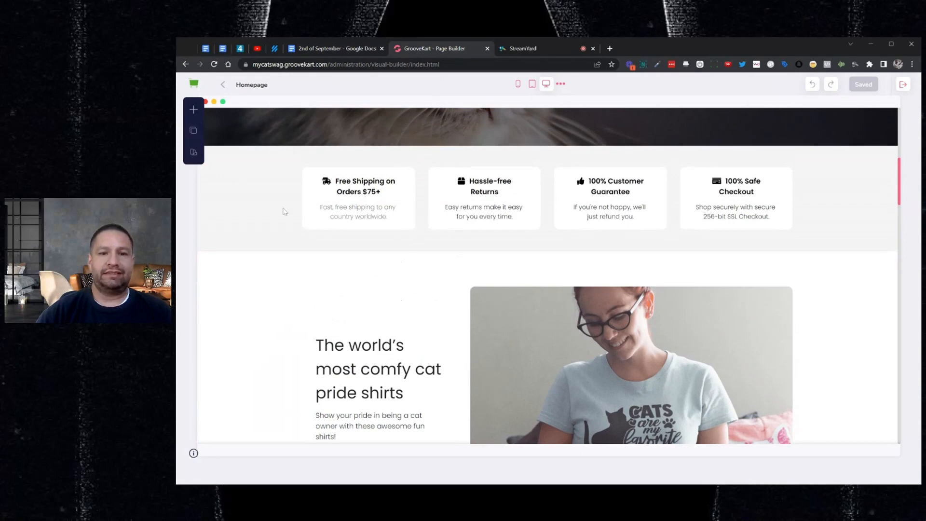
pyautogui.click(193, 110)
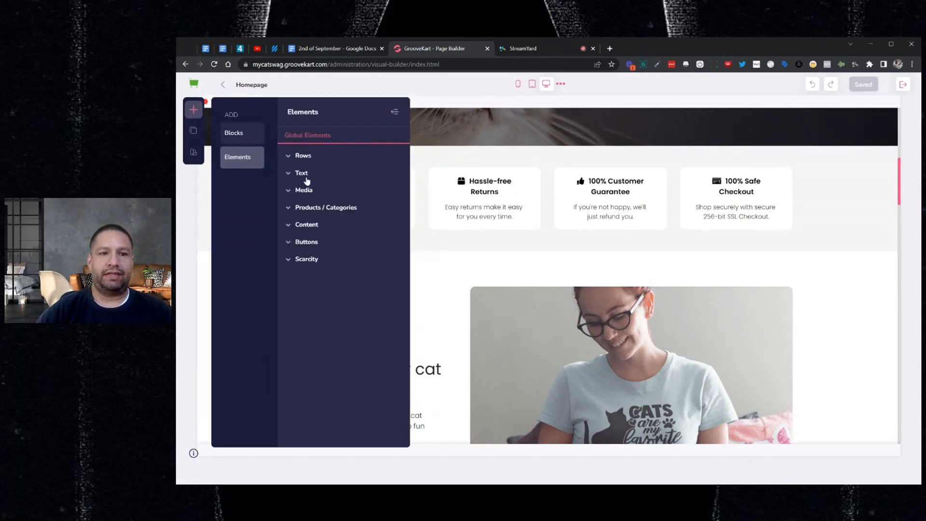
pyautogui.click(306, 224)
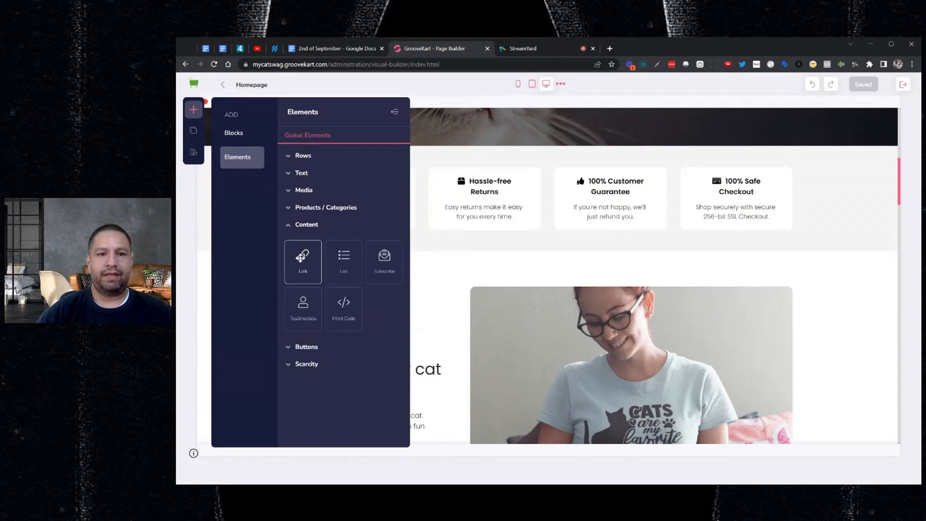
pyautogui.click(307, 224)
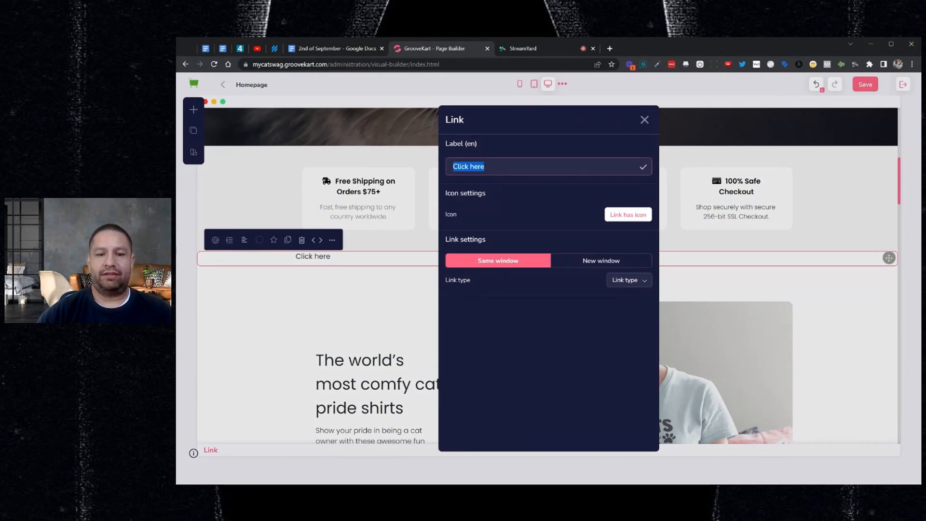
# Label the link 'Visit our Fan Page', add a Facebook icon, and set icon spacing to 6 px.
pyautogui.write('Visit our Fan Page')
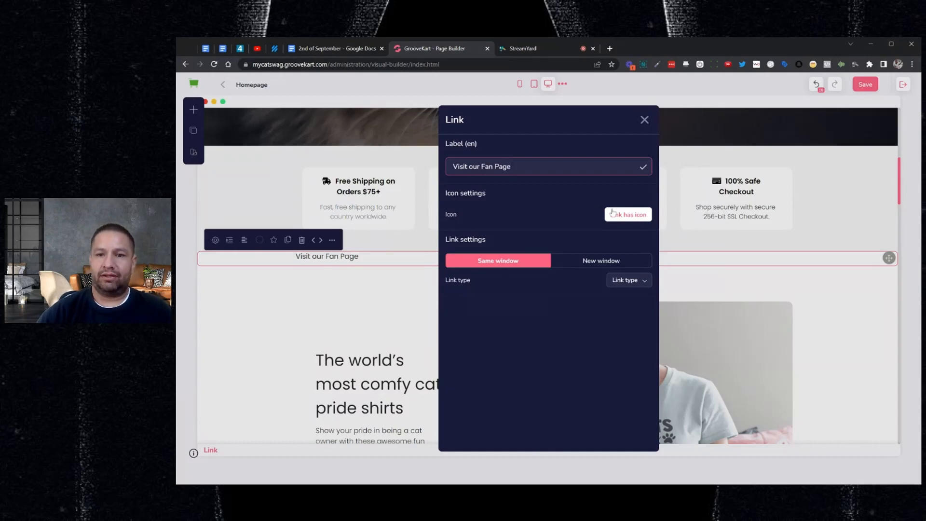
pyautogui.click(627, 214)
pyautogui.write('face')
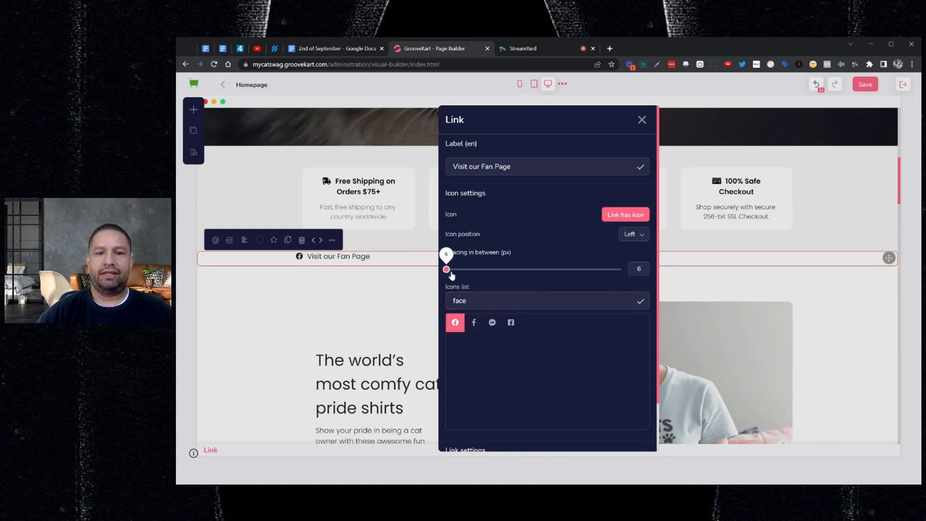
pyautogui.moveTo(445, 269); pyautogui.dragTo(464, 269)
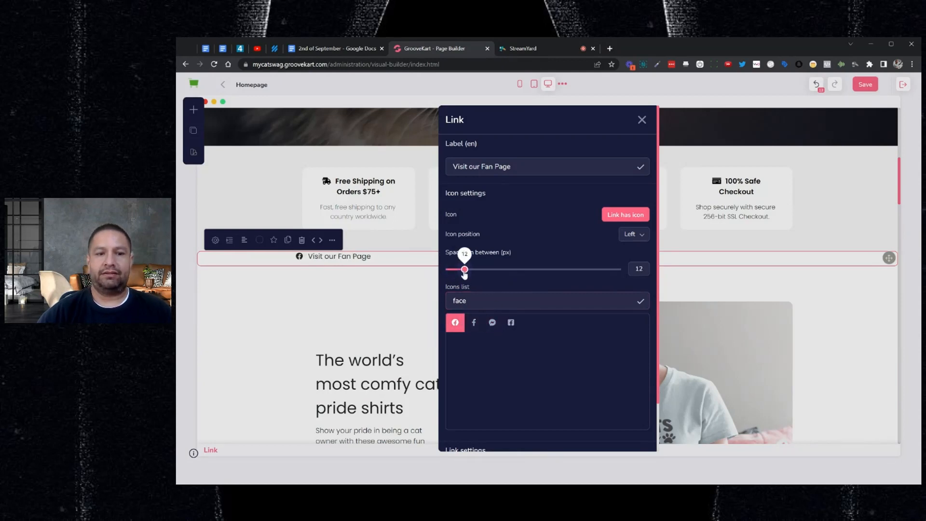
pyautogui.moveTo(465, 268); pyautogui.dragTo(498, 269)
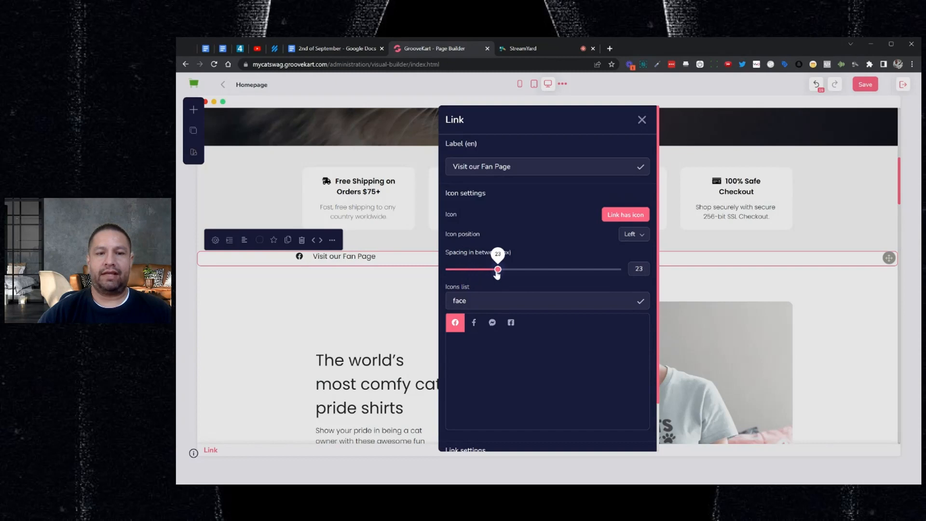
pyautogui.moveTo(497, 269); pyautogui.dragTo(446, 269)
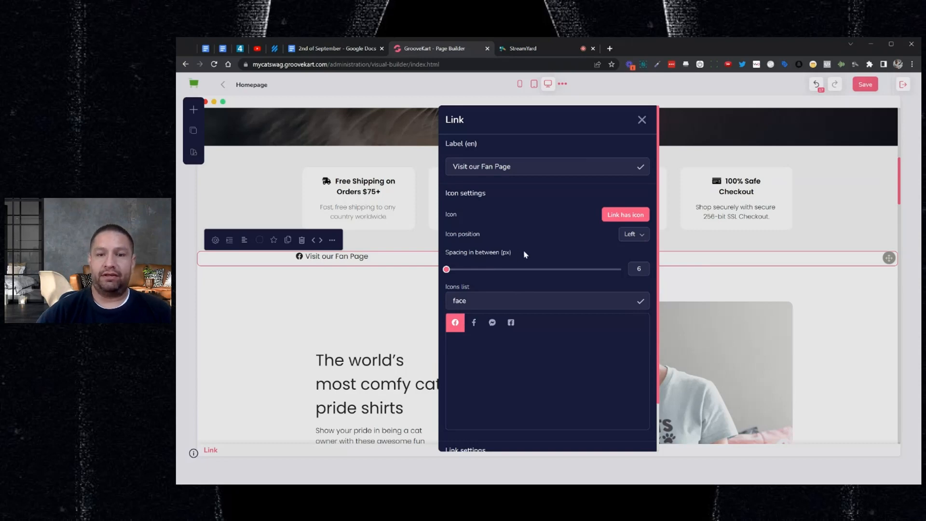
# Make the link open in a new window, clear its label text, and close the settings.
pyautogui.scroll(-3)
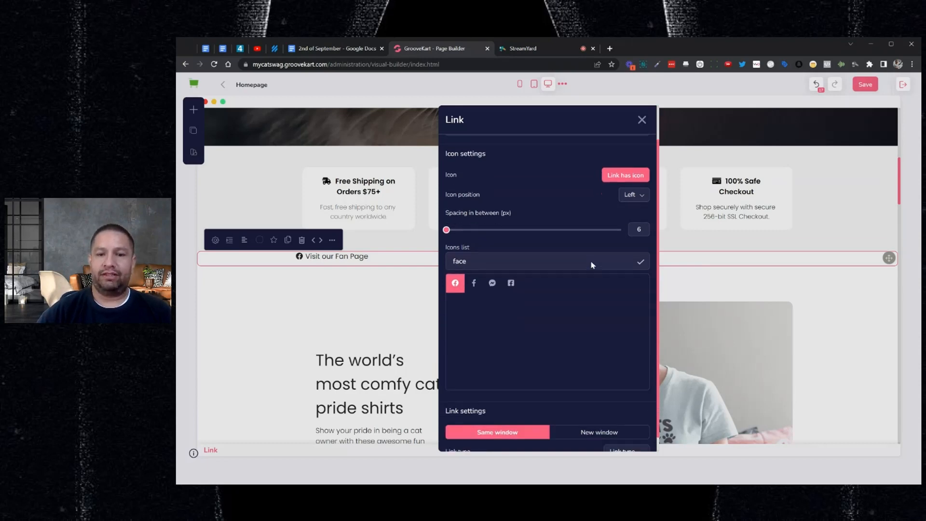
pyautogui.scroll(-3)
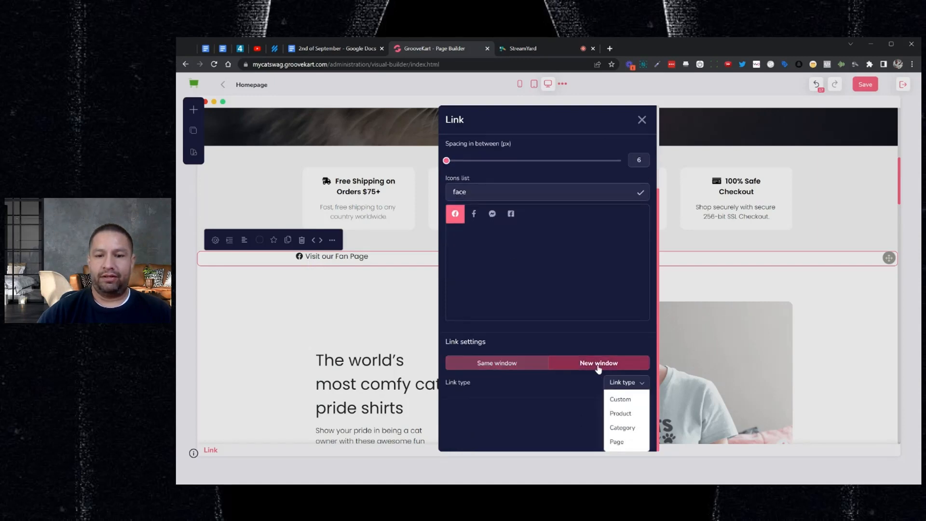
pyautogui.click(619, 399)
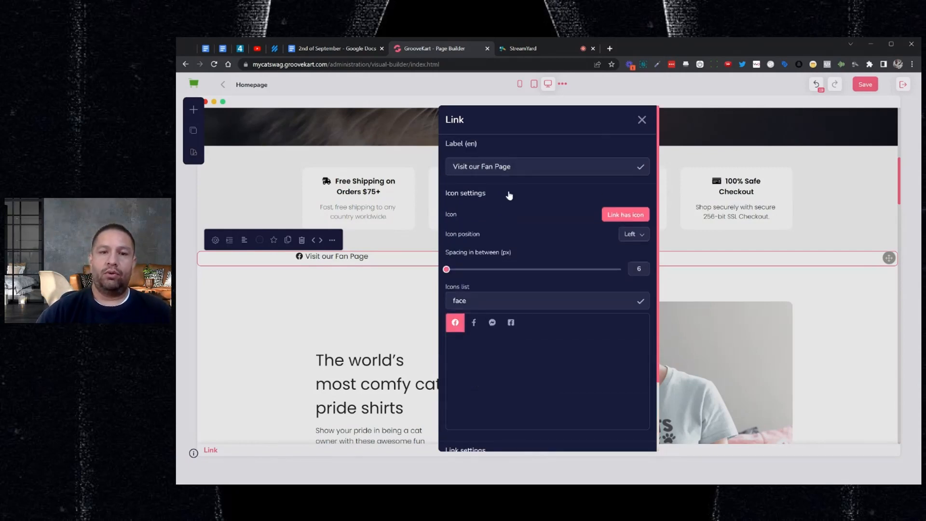
pyautogui.doubleClick(496, 166)
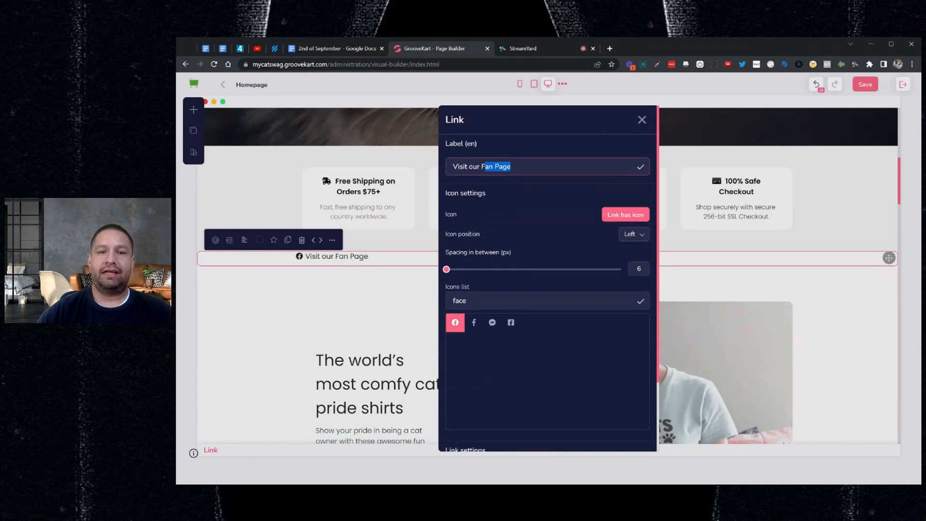
pyautogui.tripleClick(481, 166)
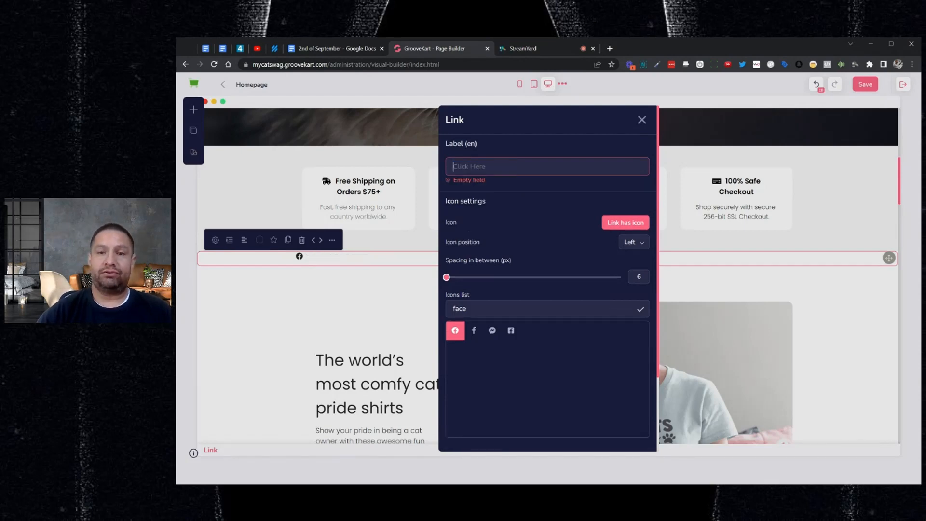
pyautogui.click(641, 120)
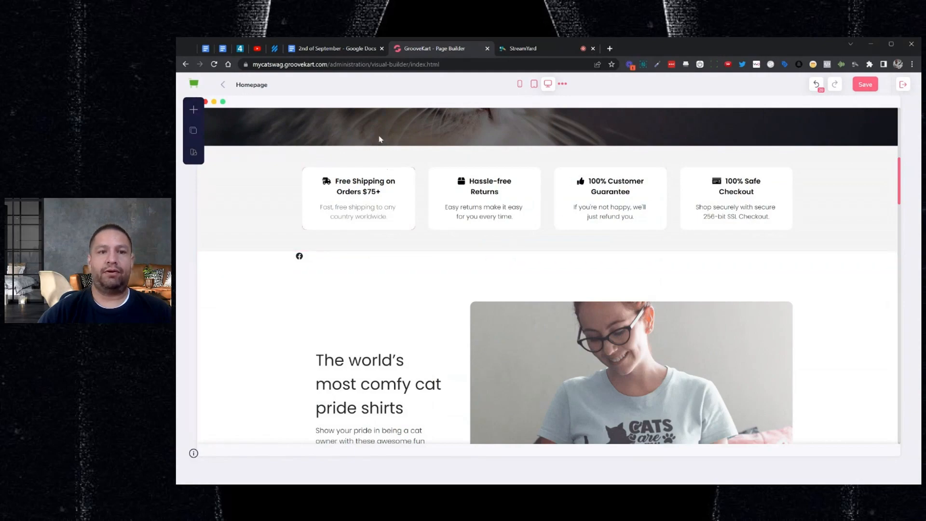
# Return to the 2nd of September release notes and scroll to Improvements and Bug fixes.
pyautogui.click(335, 48)
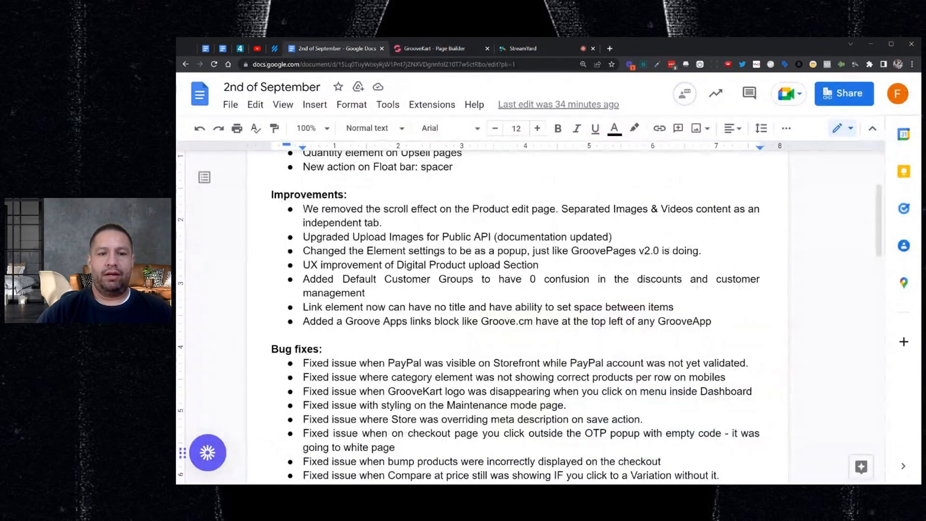
pyautogui.scroll(-3)
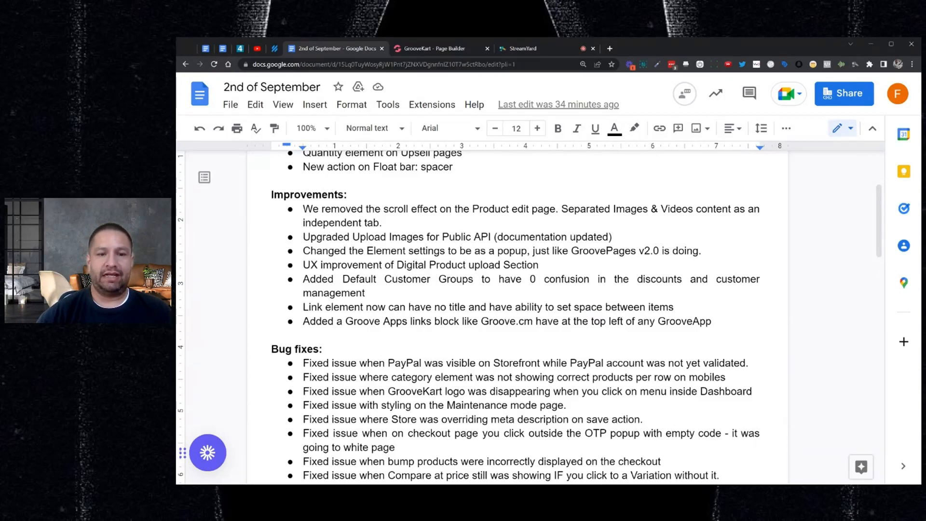
# Exit the homepage Page Builder saving the edits, then bring up the Groove Apps list.
pyautogui.click(436, 48)
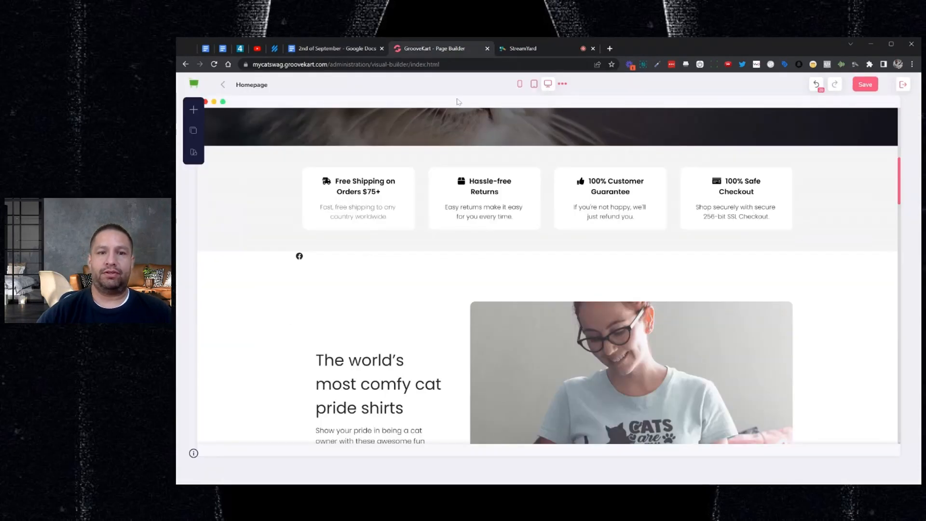
pyautogui.click(222, 85)
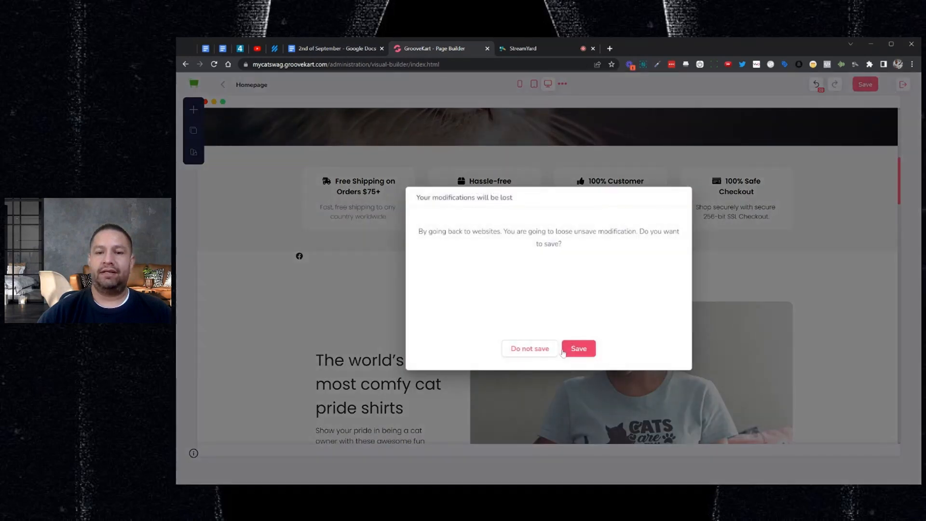
pyautogui.click(577, 347)
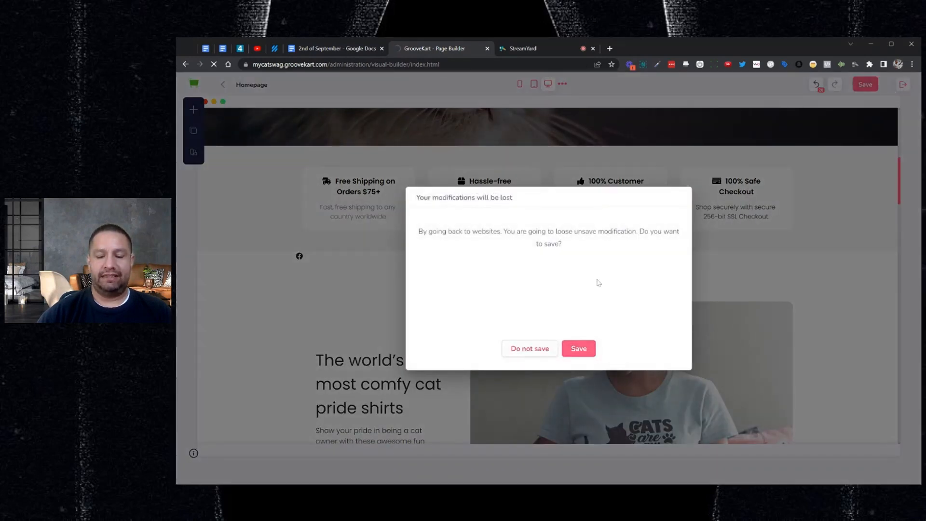
pyautogui.click(528, 347)
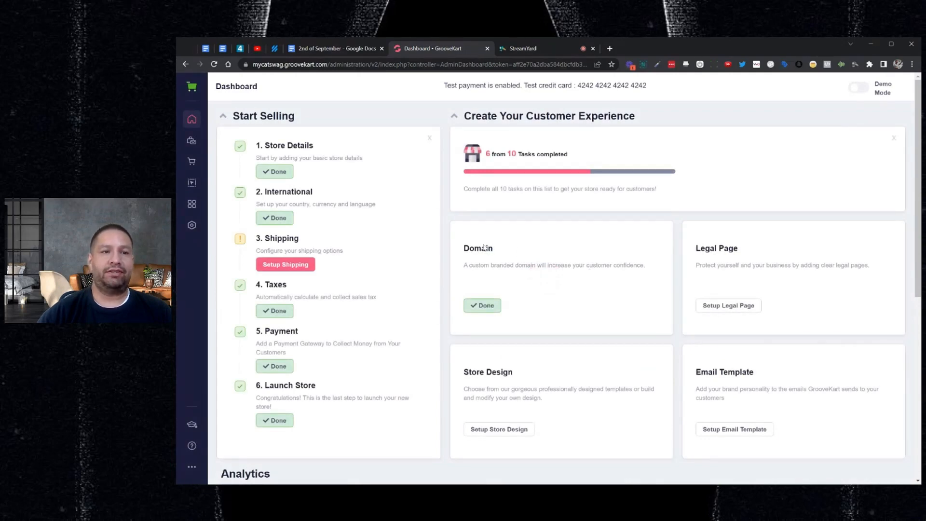
pyautogui.click(192, 86)
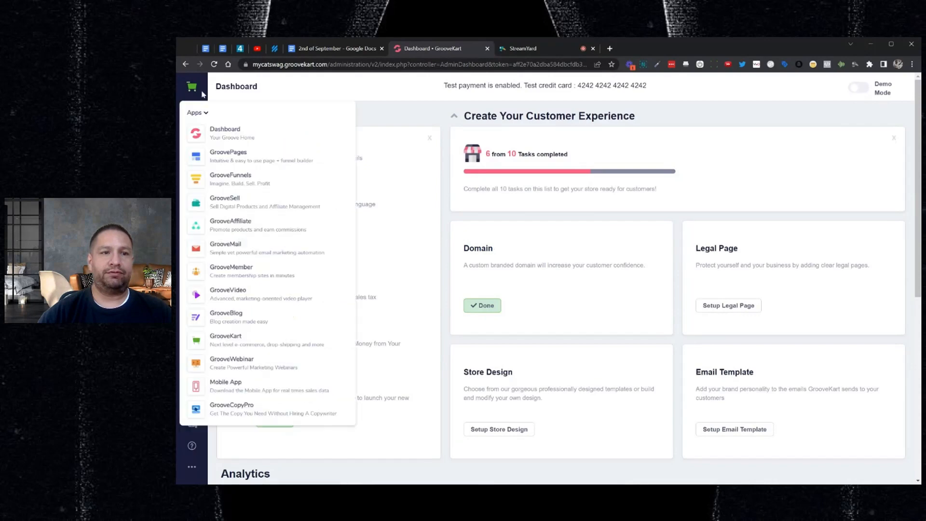
pyautogui.moveTo(242, 226)
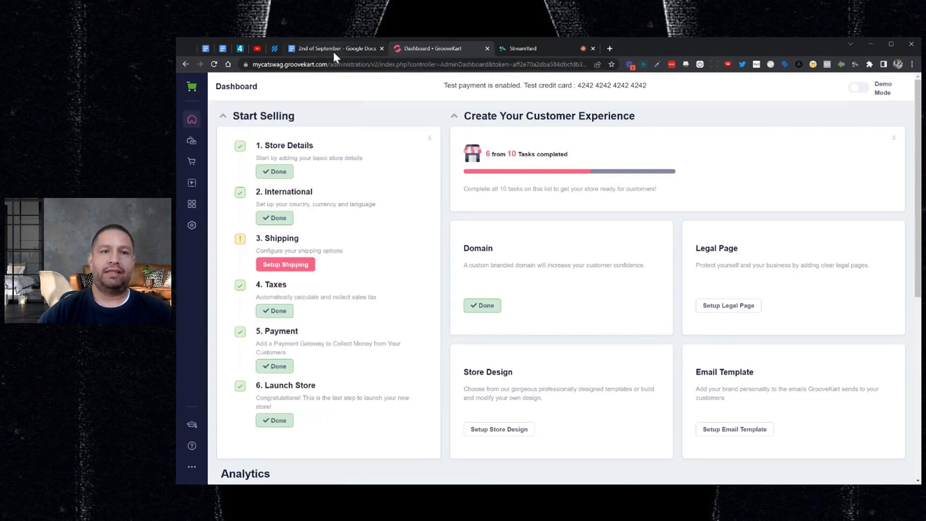
pyautogui.click(334, 48)
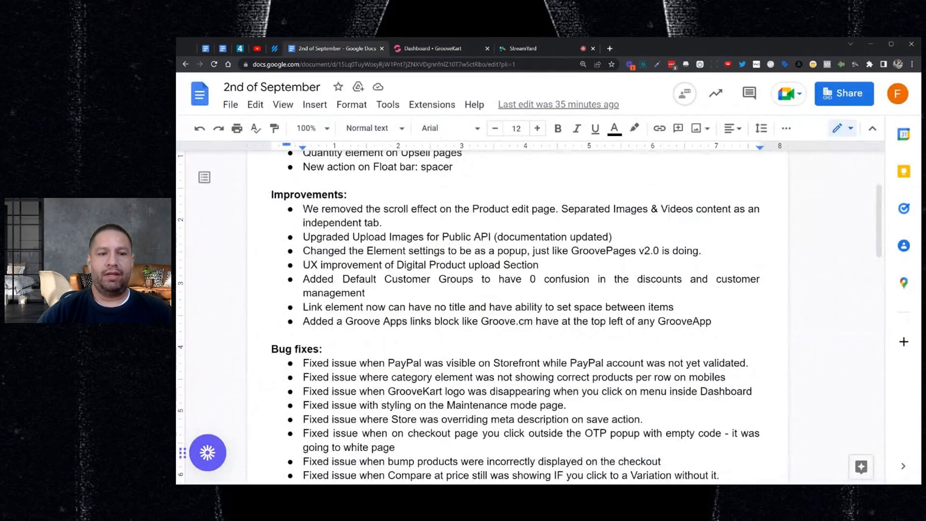
pyautogui.scroll(-3)
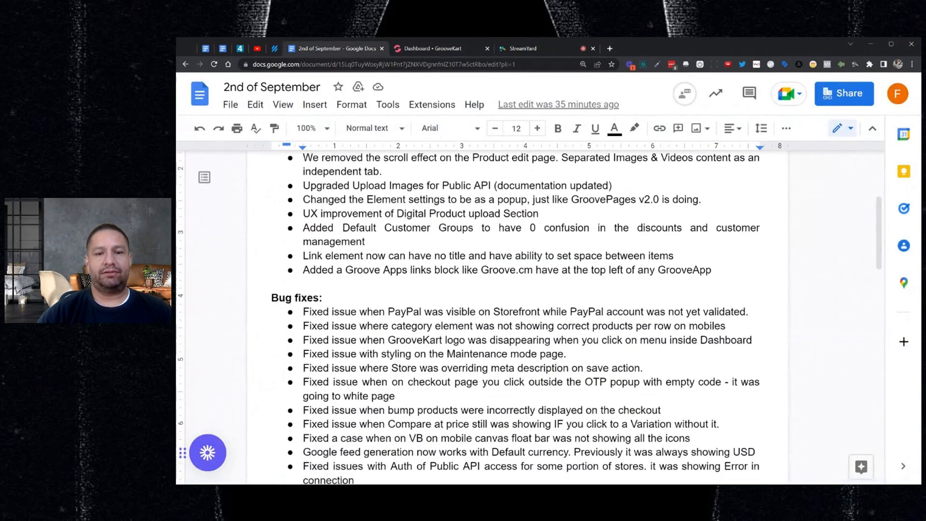
pyautogui.scroll(-3)
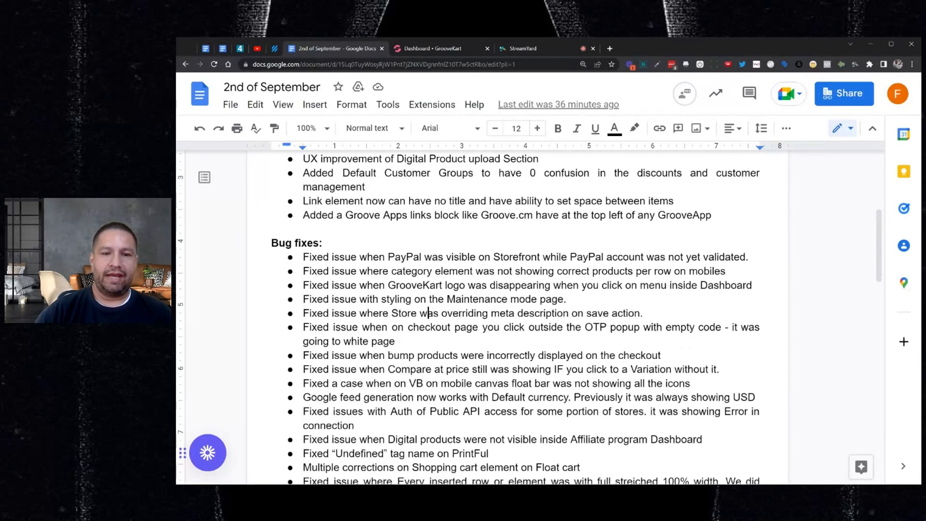
pyautogui.scroll(-3)
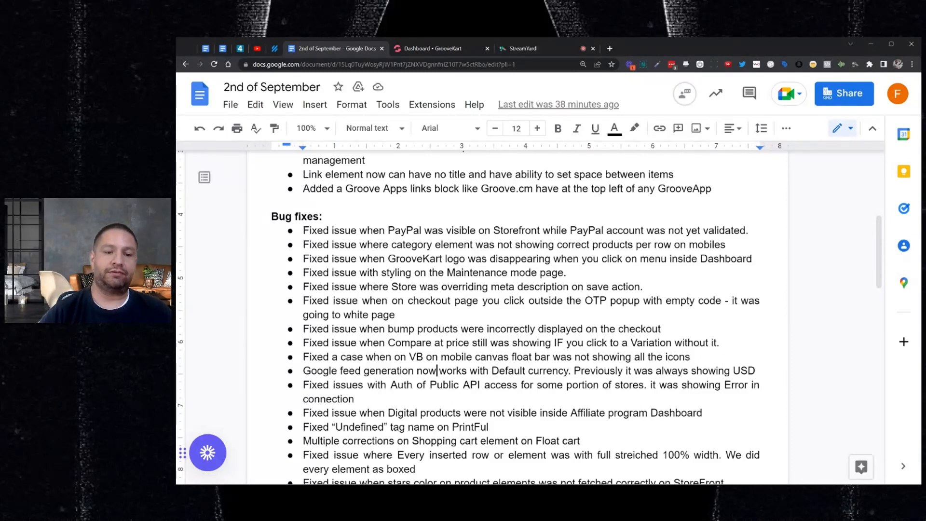
pyautogui.scroll(-3)
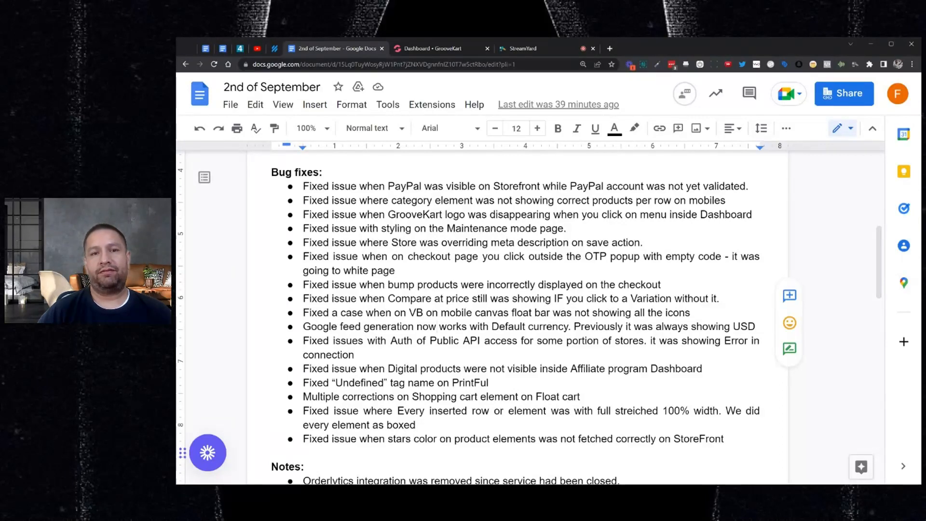
pyautogui.scroll(3)
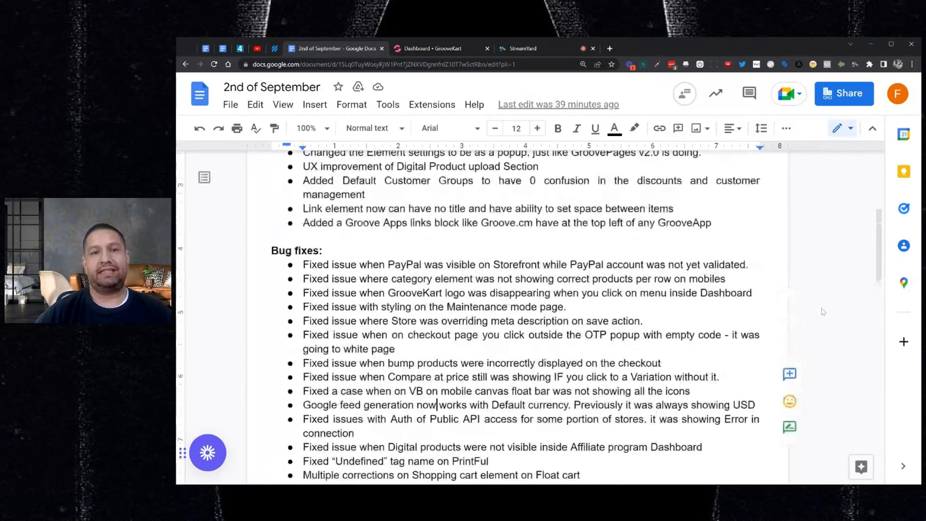